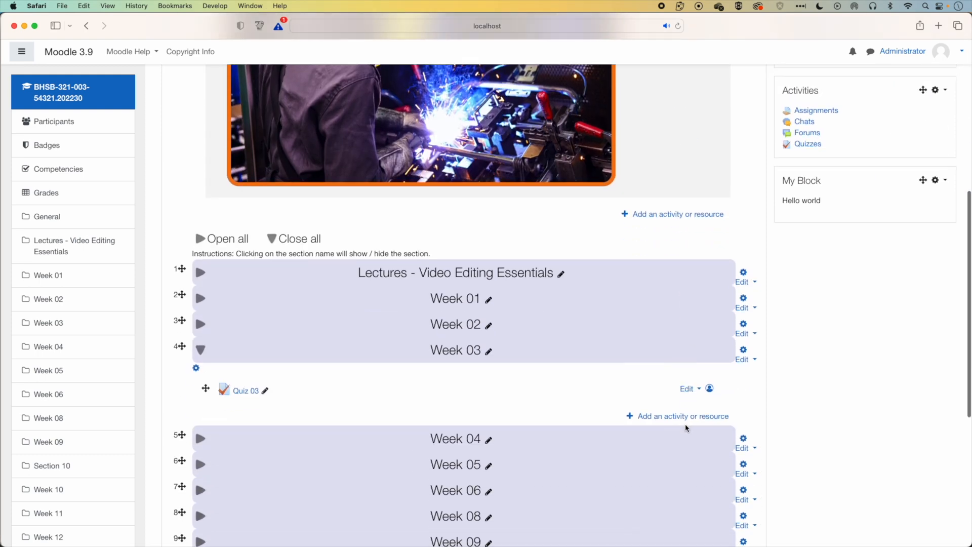
Preview Quiz 03 from its gear menu, scrolling through all 11 questions on one page, then return
{"action": "left_click", "coordinate": [246, 390]}
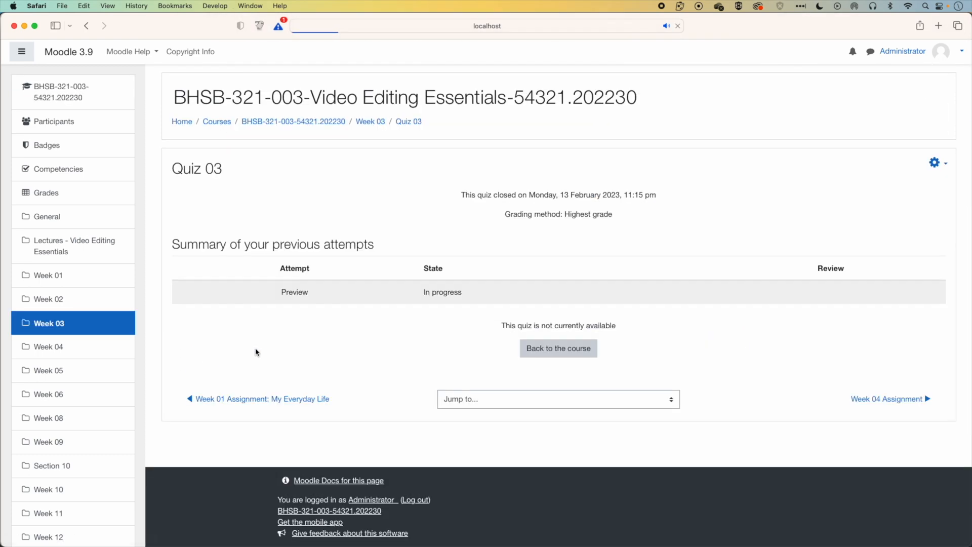
{"action": "left_click", "coordinate": [936, 163]}
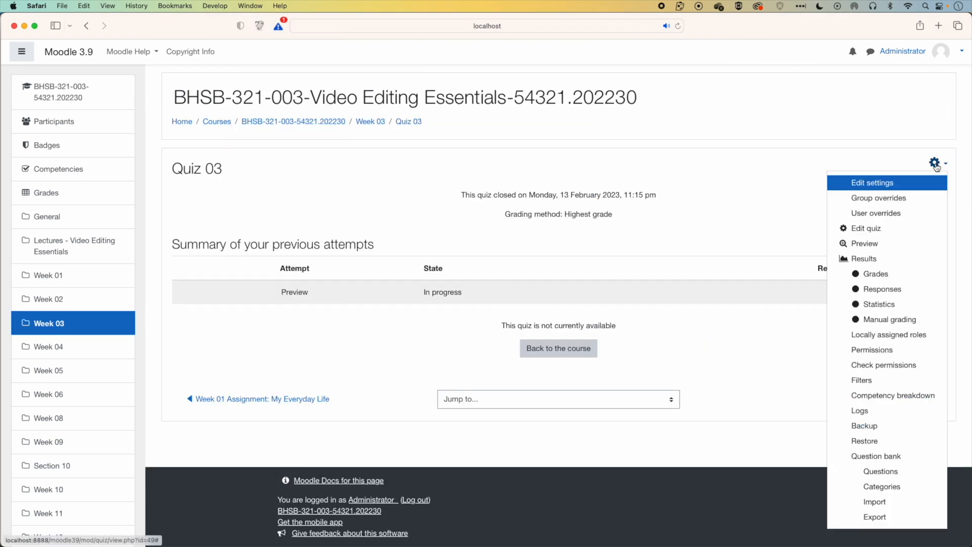
{"action": "left_click", "coordinate": [864, 243]}
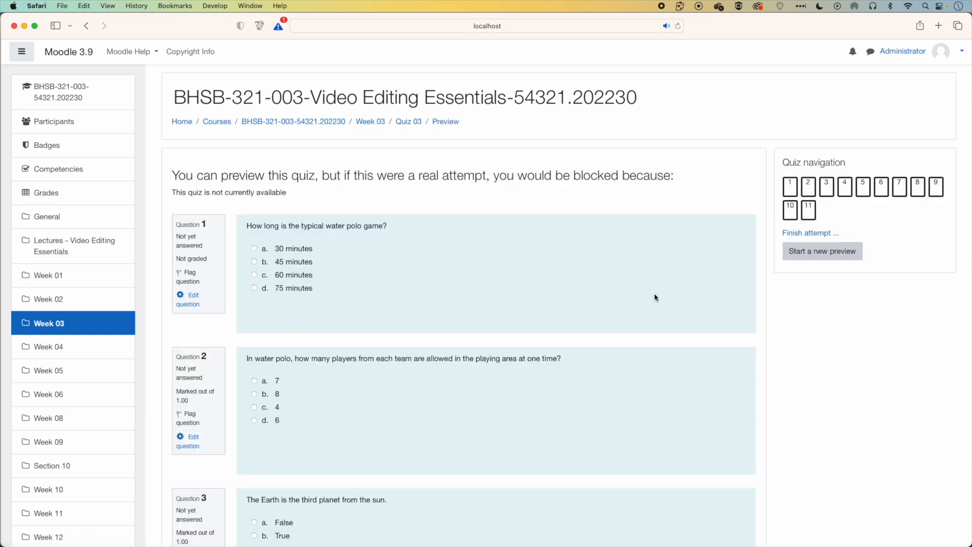
{"action": "scroll", "scroll_direction": "down", "scroll_amount": 3}
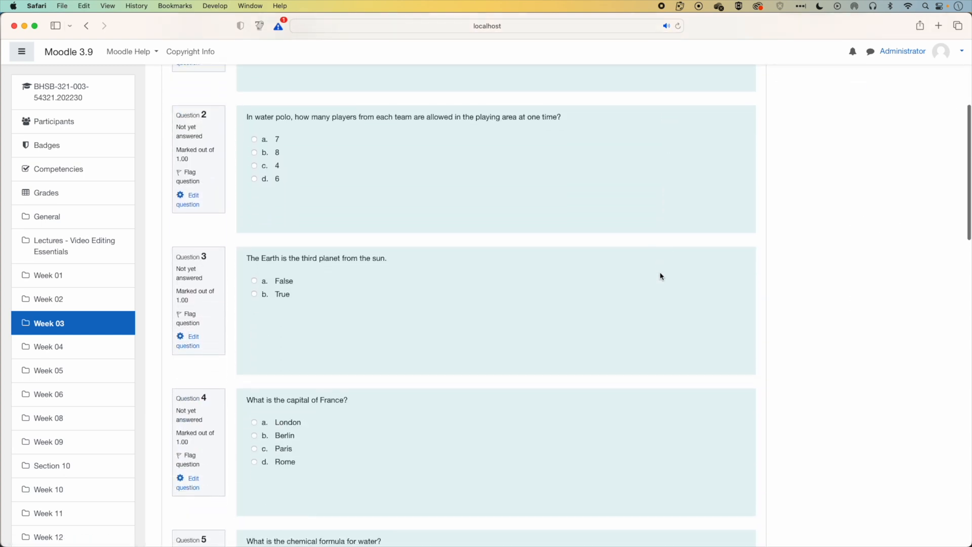
{"action": "scroll", "scroll_direction": "down", "scroll_amount": 3}
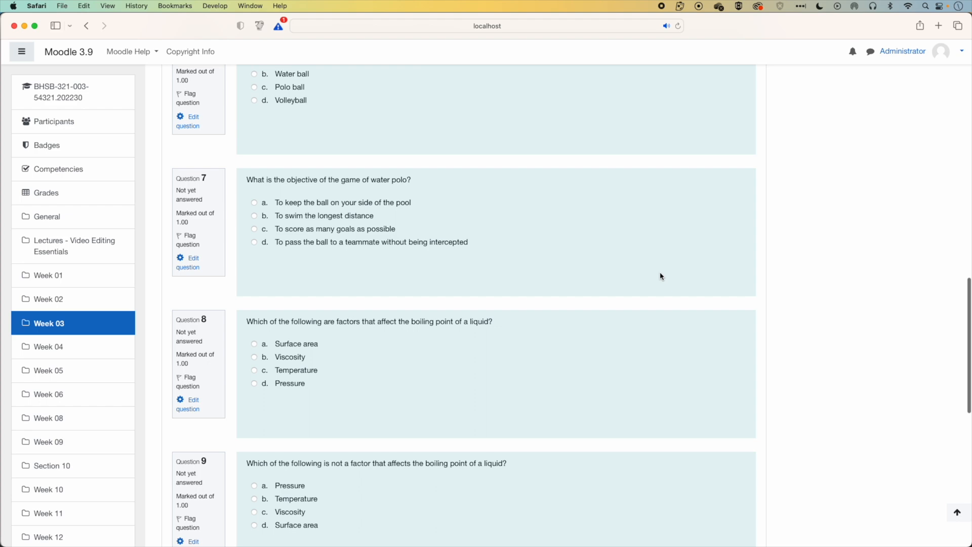
{"action": "scroll", "scroll_direction": "down", "scroll_amount": 3}
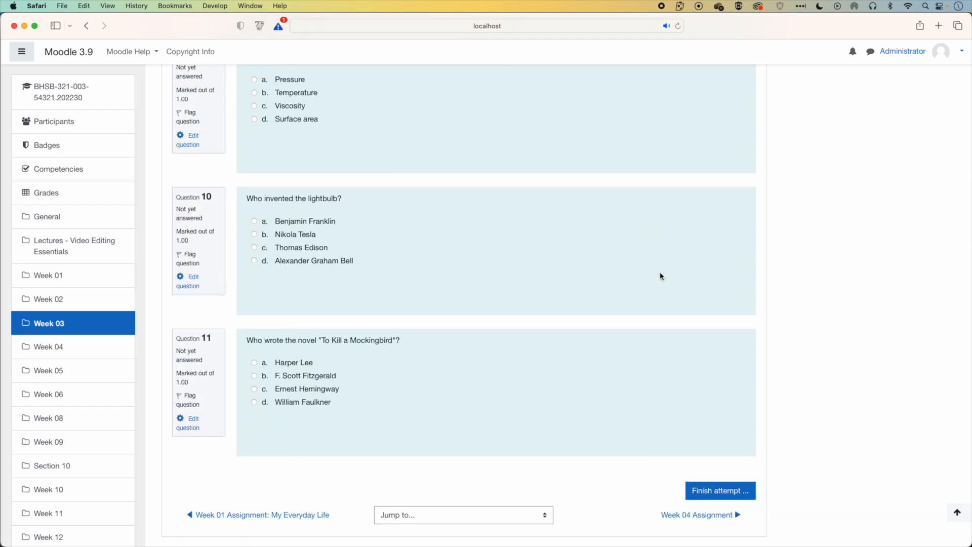
{"action": "left_click", "coordinate": [87, 25]}
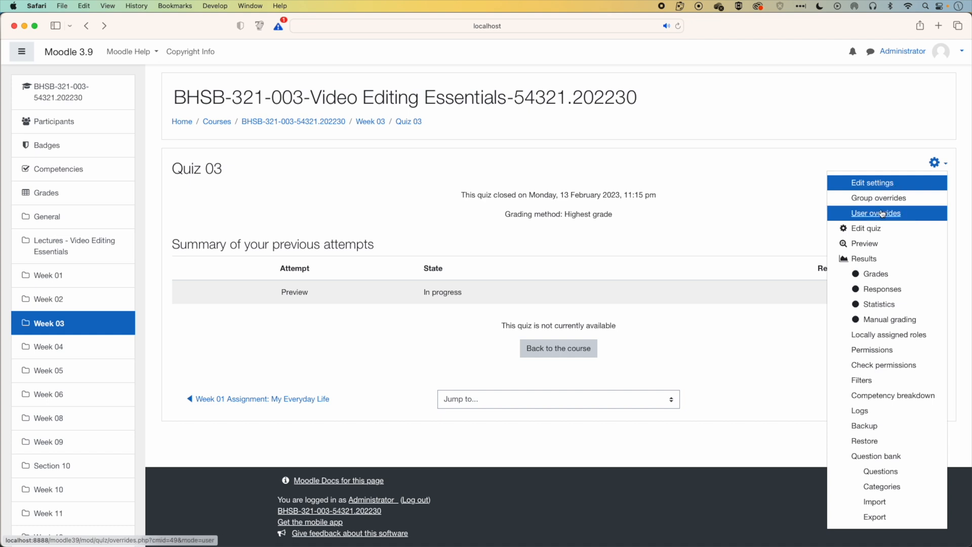
Enter Edit quiz and insert a page break so question 4 starts Page 2
{"action": "left_click", "coordinate": [862, 227]}
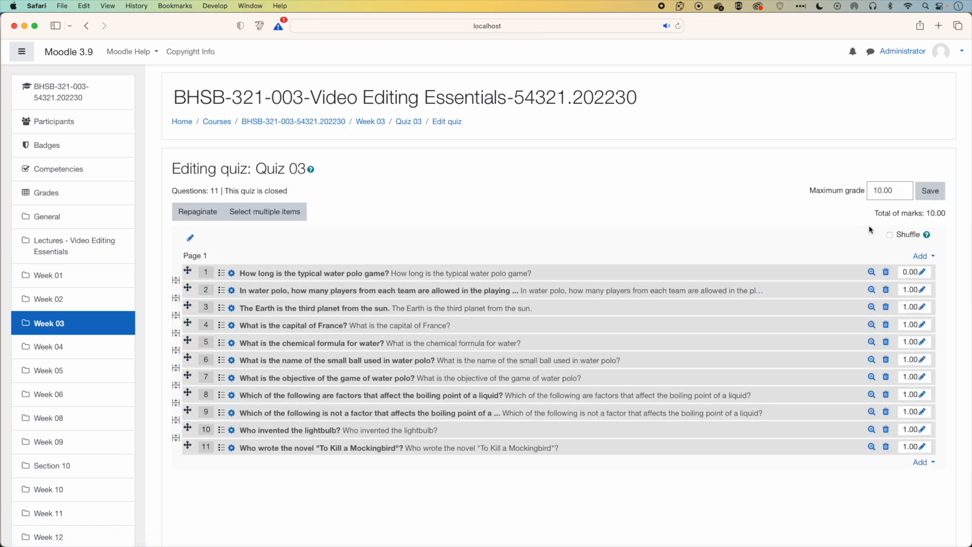
{"action": "mouse_move", "coordinate": [830, 225]}
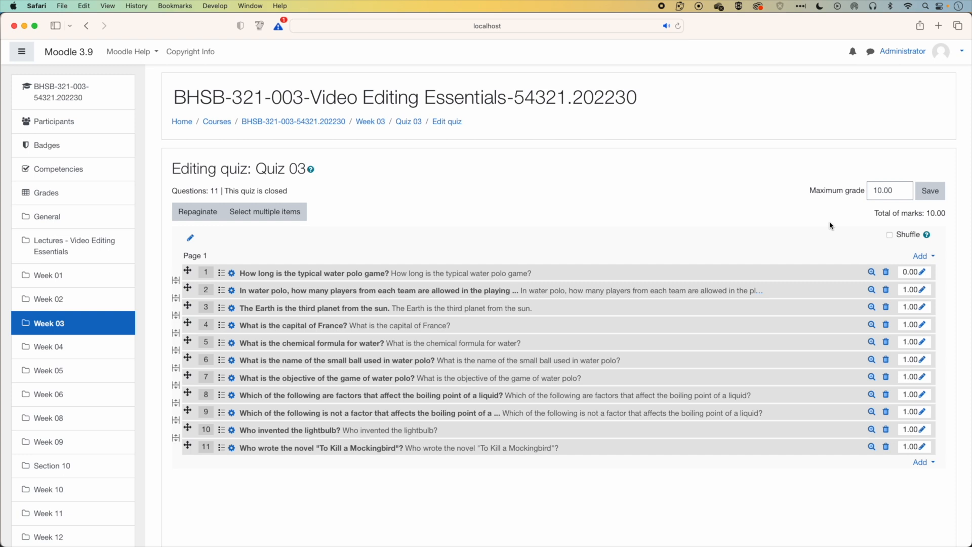
{"action": "mouse_move", "coordinate": [766, 245]}
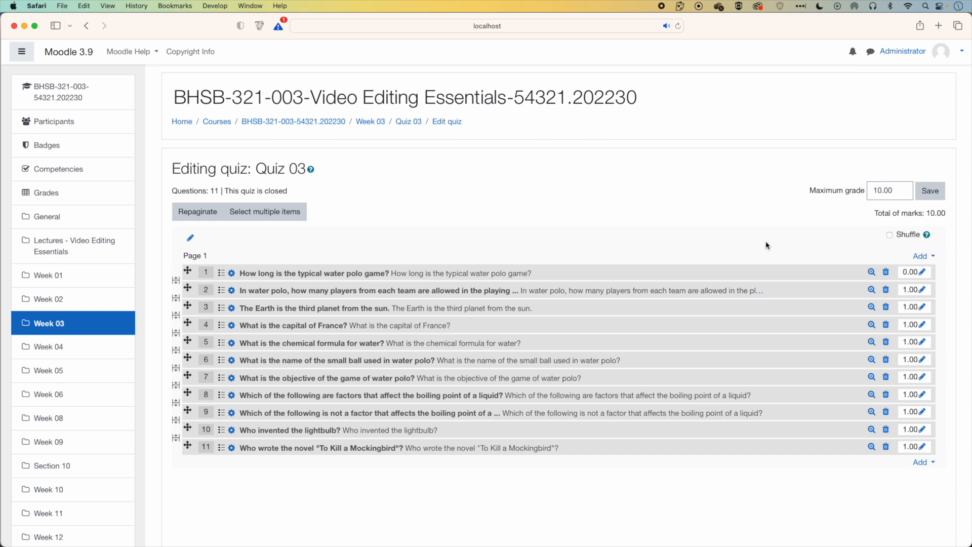
{"action": "mouse_move", "coordinate": [310, 309]}
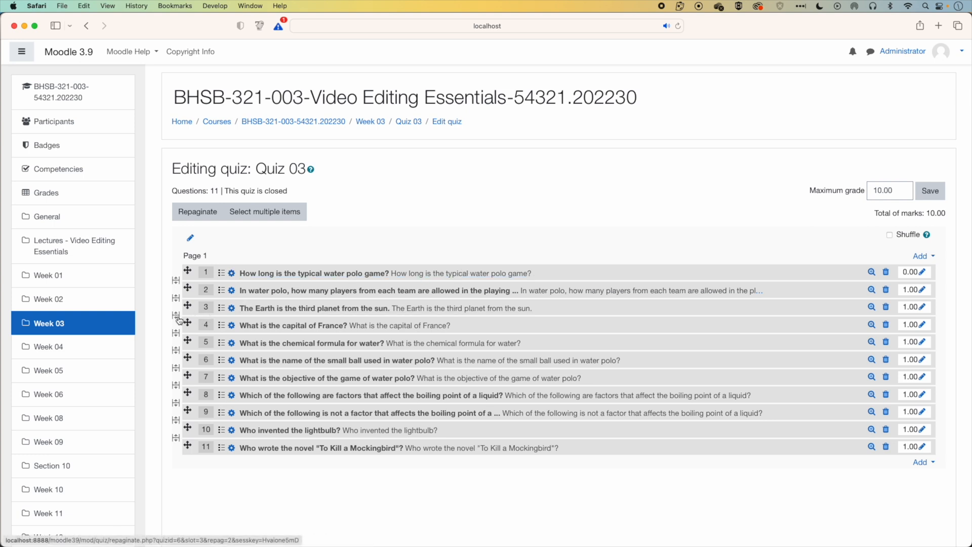
{"action": "mouse_move", "coordinate": [177, 321]}
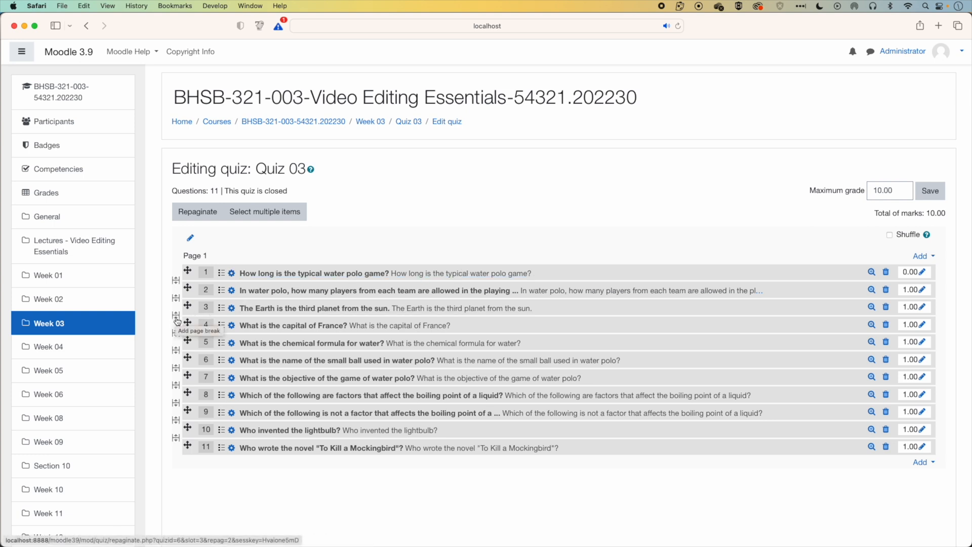
{"action": "left_click", "coordinate": [176, 319]}
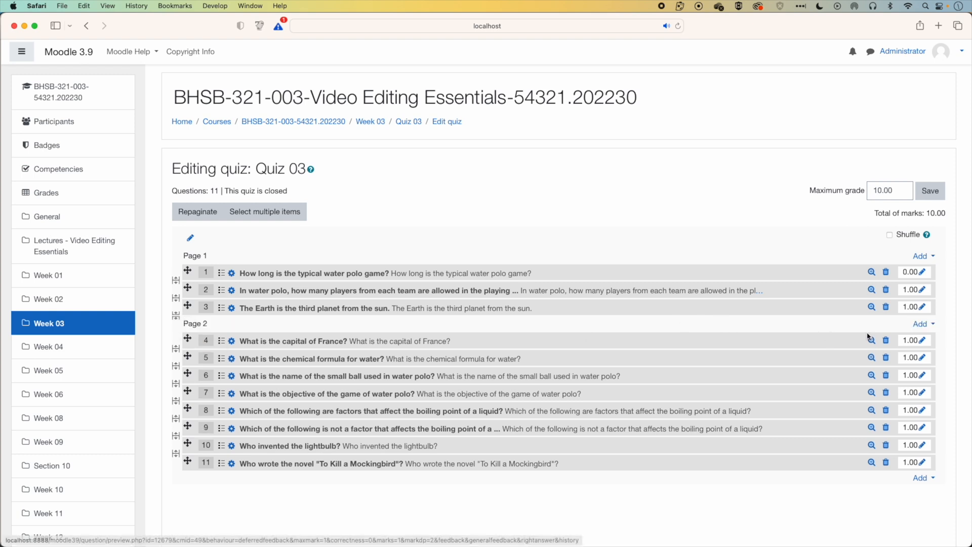
Add a section heading before Page 2 and name it 'Questions 4-6'
{"action": "left_click", "coordinate": [922, 323]}
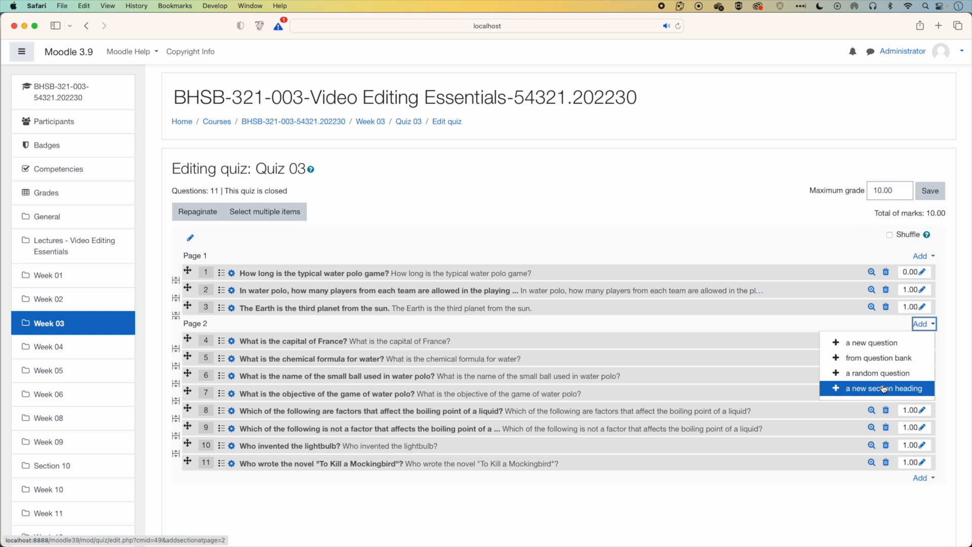
{"action": "left_click", "coordinate": [880, 389]}
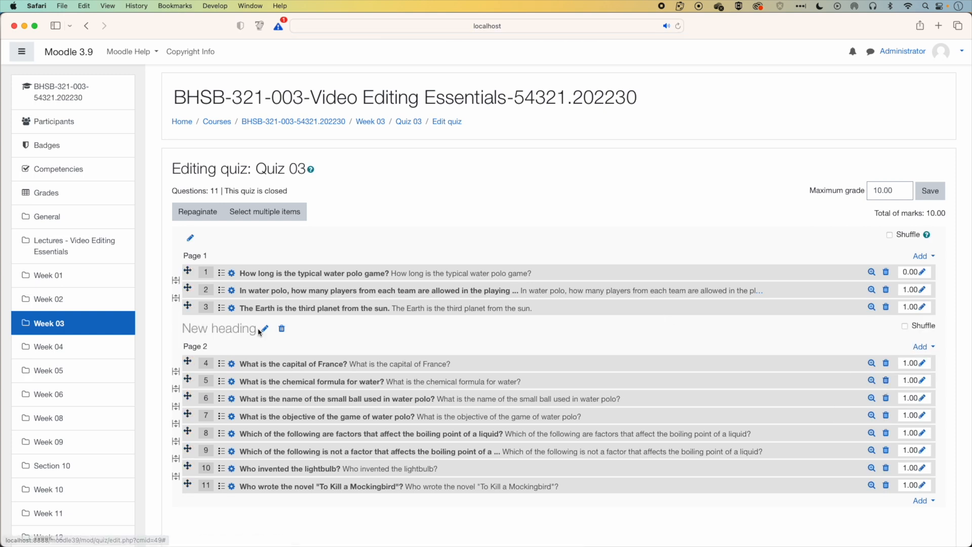
{"action": "left_click", "coordinate": [263, 328]}
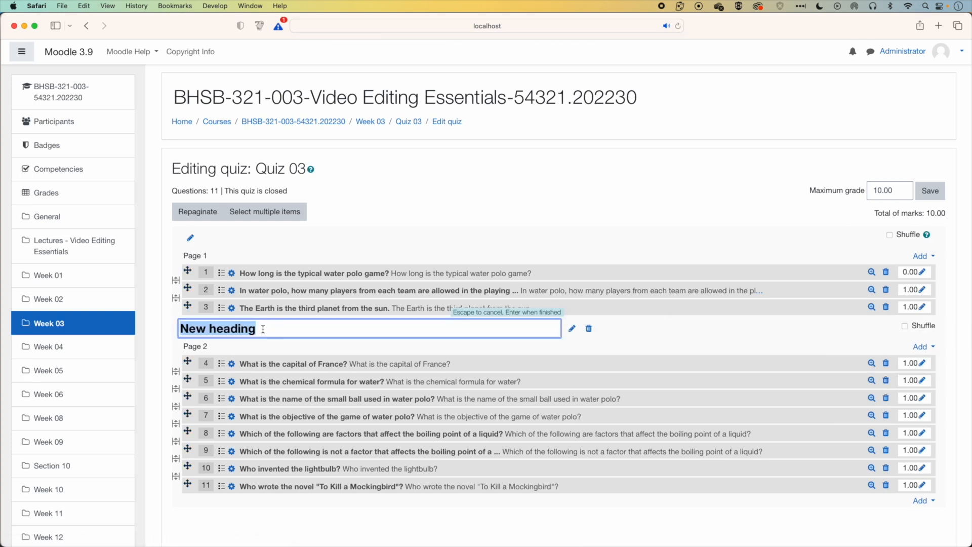
{"action": "type", "text": "Questi"}
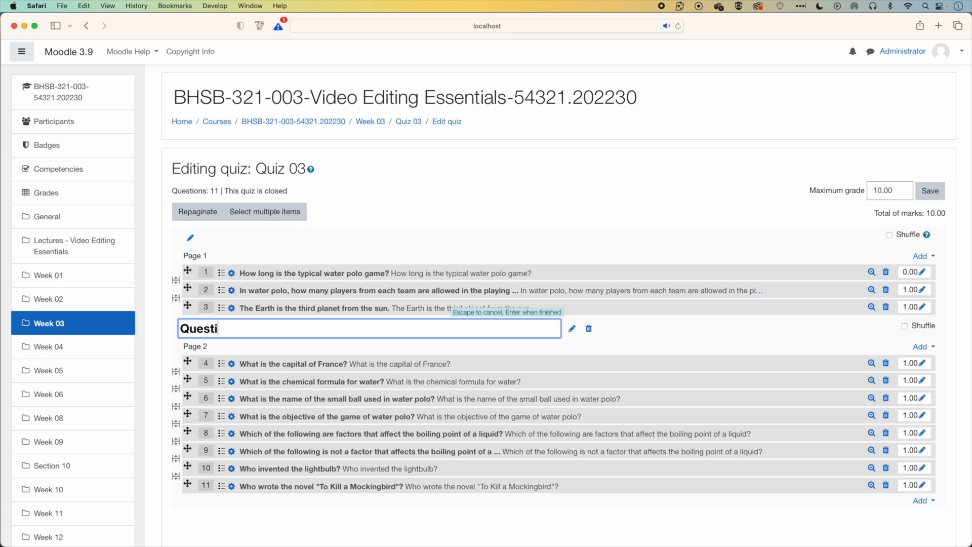
{"action": "type", "text": "ons 4-6"}
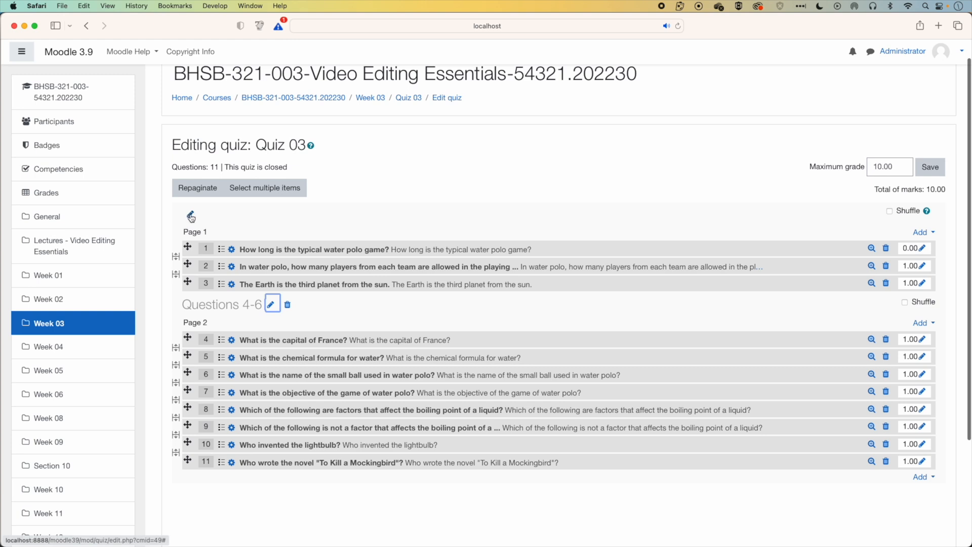
Rename the first section heading to 'Questions 1-3'
{"action": "left_click", "coordinate": [190, 216]}
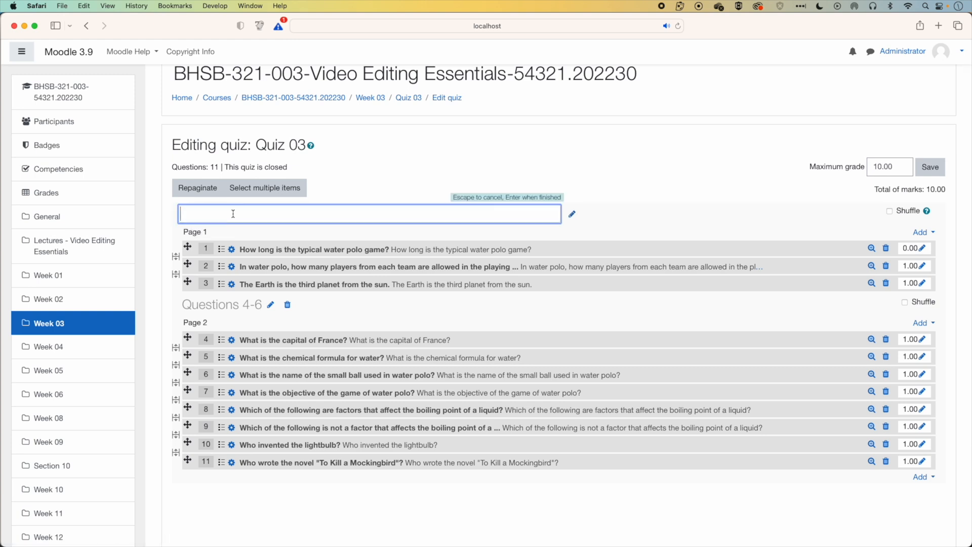
{"action": "type", "text": "Quest"}
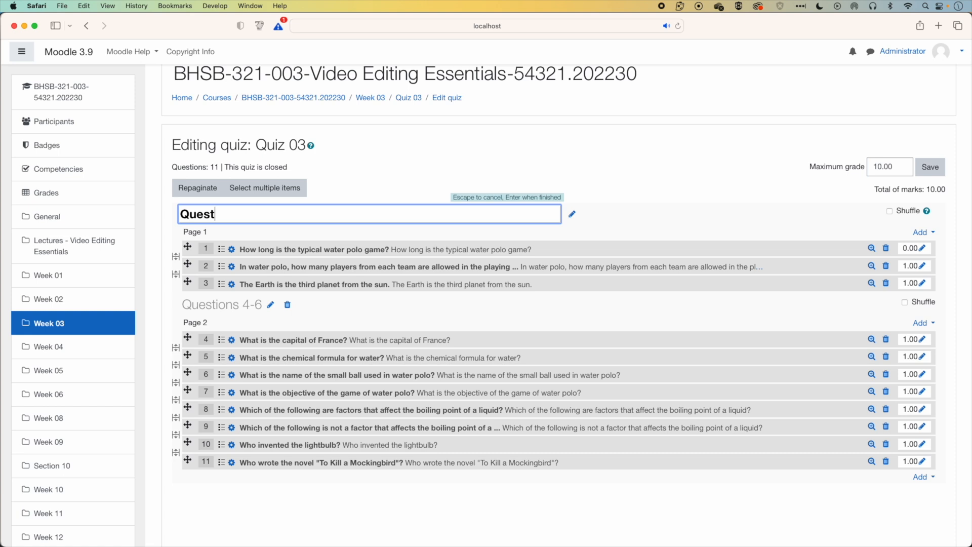
{"action": "type", "text": "Questions 1-3"}
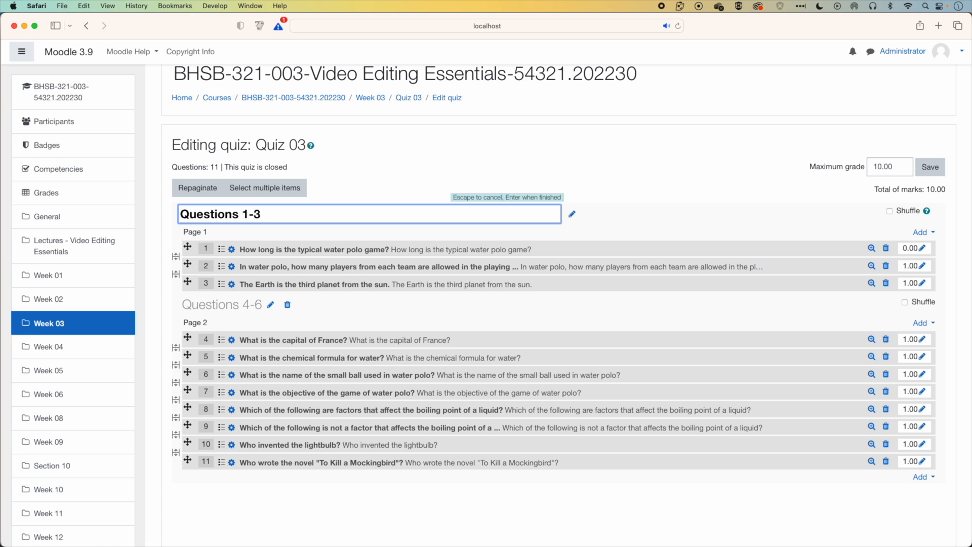
{"action": "key", "text": "Escape"}
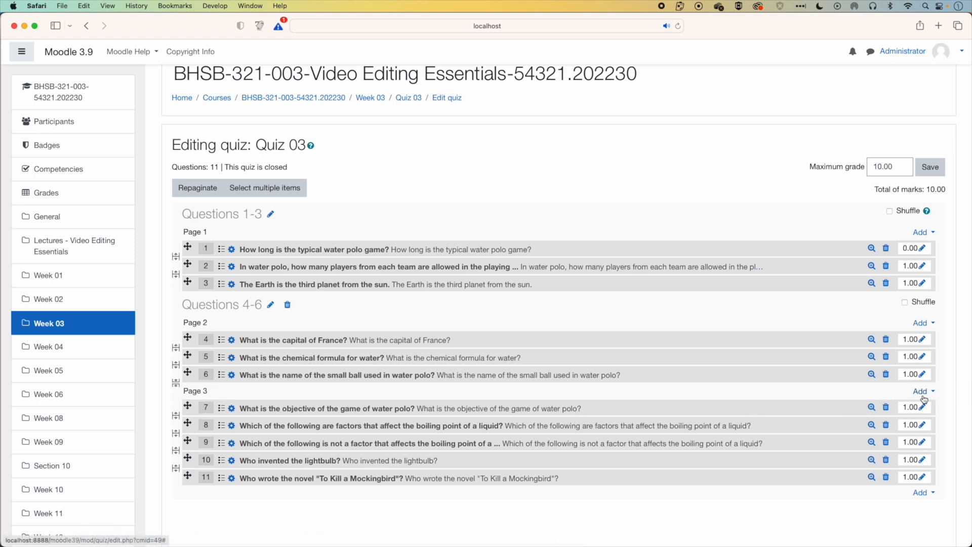
Add a section heading before Page 3 to be named 'Questions 7-9'
{"action": "left_click", "coordinate": [922, 391]}
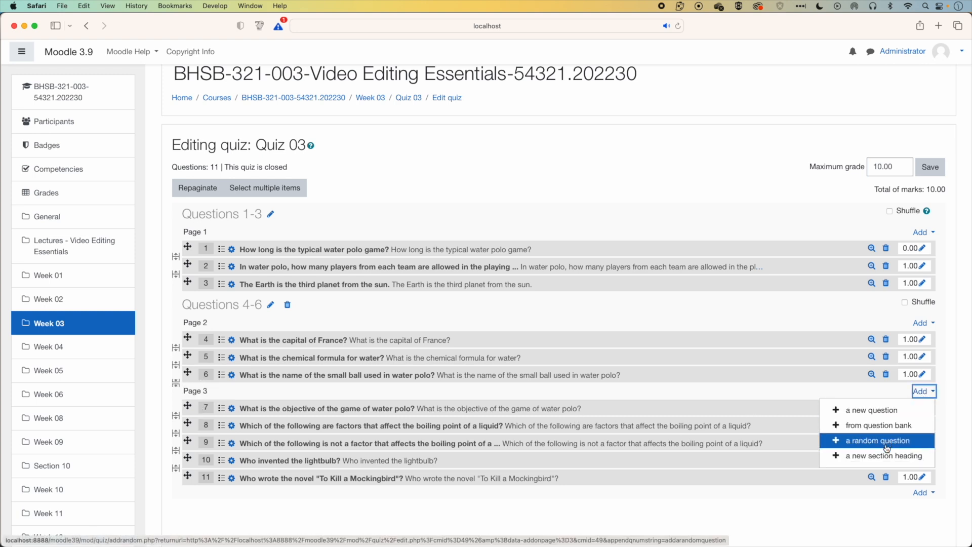
{"action": "left_click", "coordinate": [880, 456]}
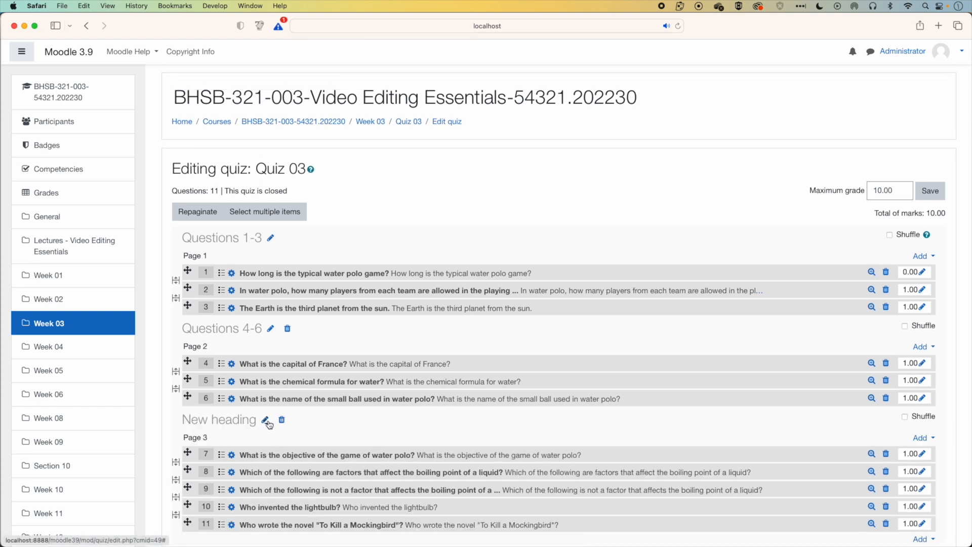
{"action": "left_click", "coordinate": [266, 420]}
{"action": "type", "text": "Questions 7-9"}
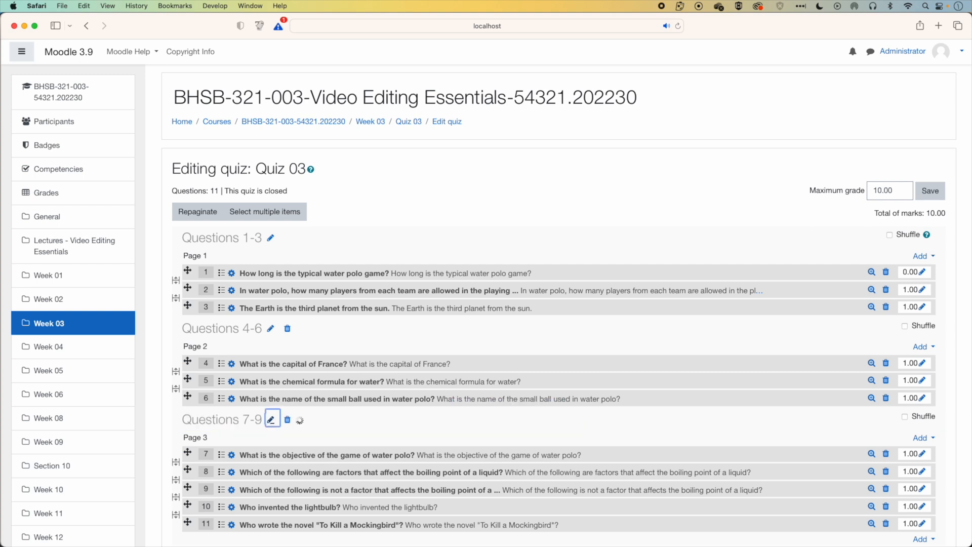
Add a Page 4 section heading for questions 10 and 11, typing 'Questions 10 & 11'
{"action": "scroll", "scroll_direction": "down", "scroll_amount": 3}
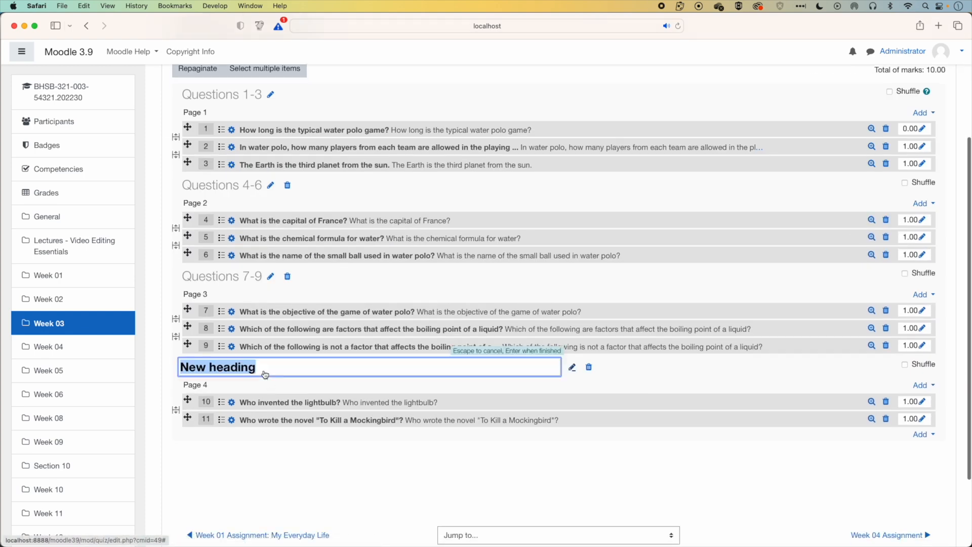
{"action": "type", "text": "Questions 10 & 11"}
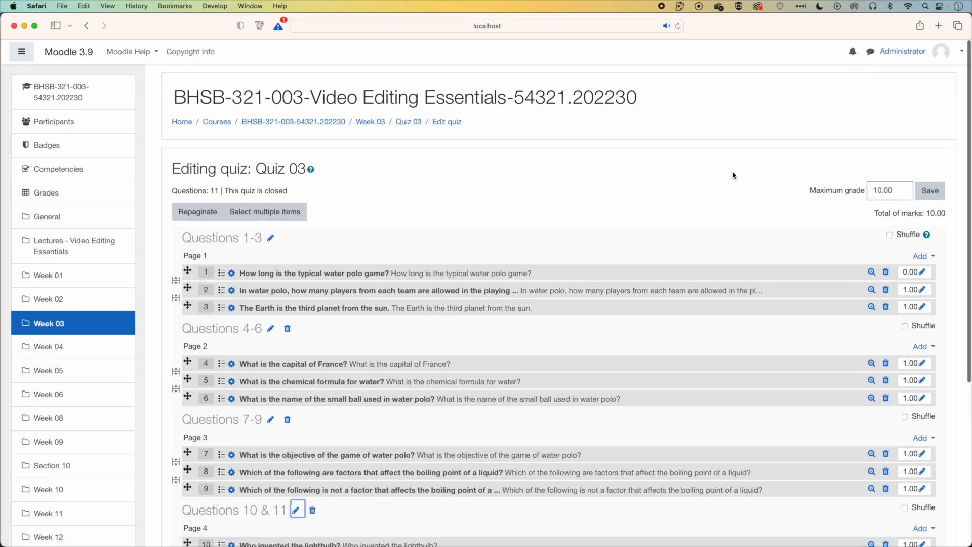
Return to Quiz 03 and launch a fresh preview from the gear menu
{"action": "left_click", "coordinate": [406, 121]}
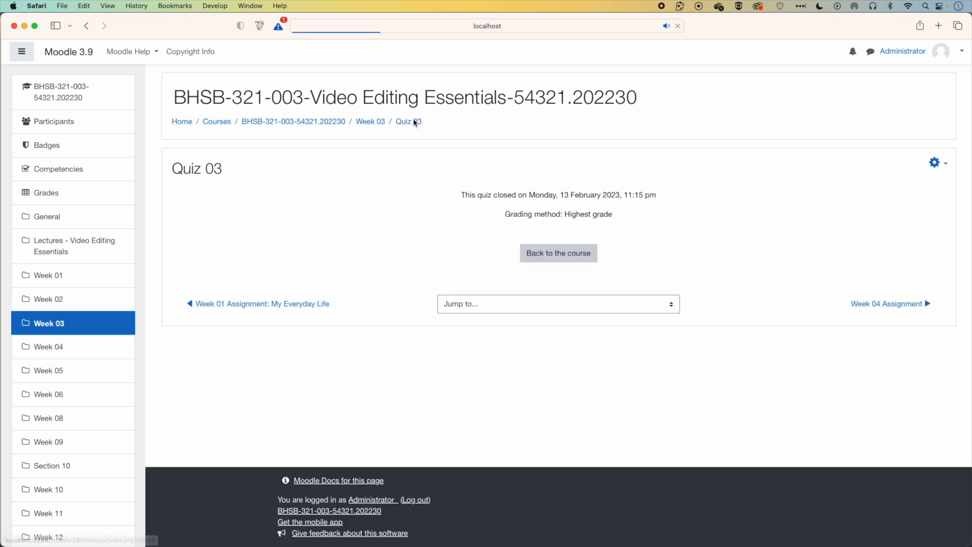
{"action": "left_click", "coordinate": [935, 163]}
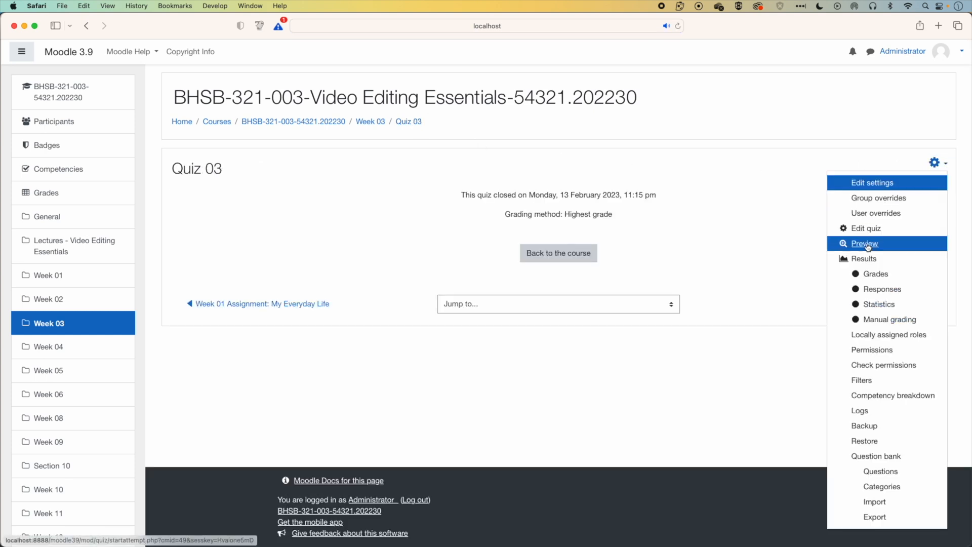
{"action": "left_click", "coordinate": [865, 243]}
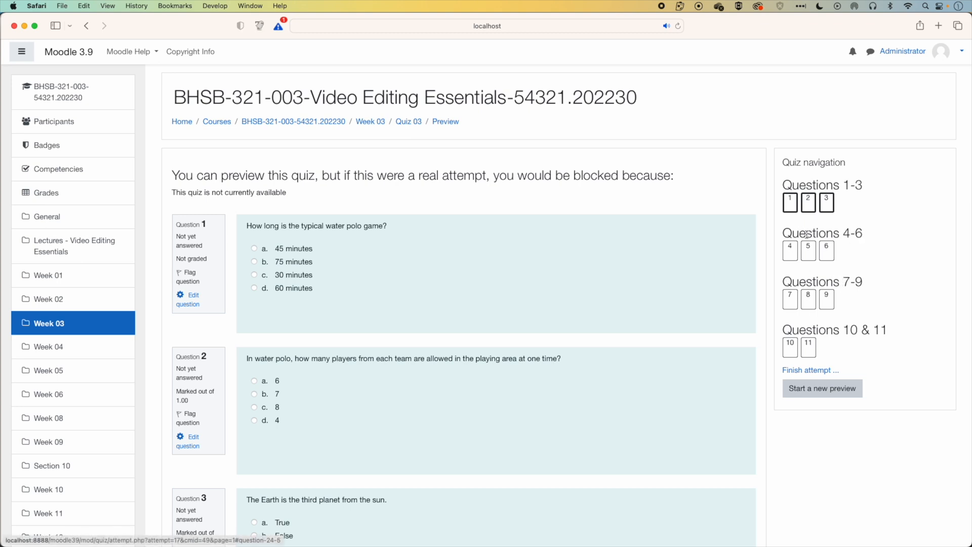
Jump between pages via Quiz navigation to confirm the four headed sections
{"action": "left_click", "coordinate": [790, 250]}
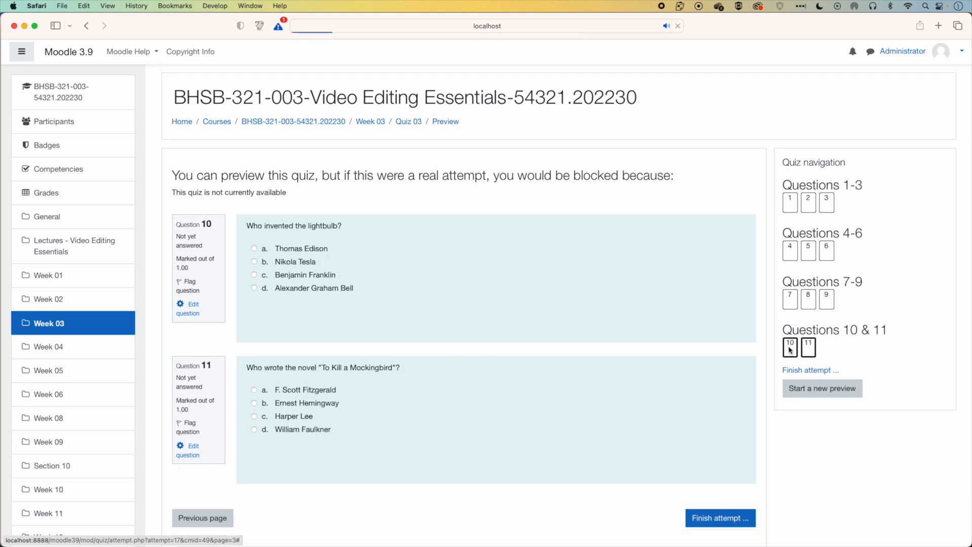
{"action": "left_click", "coordinate": [789, 202]}
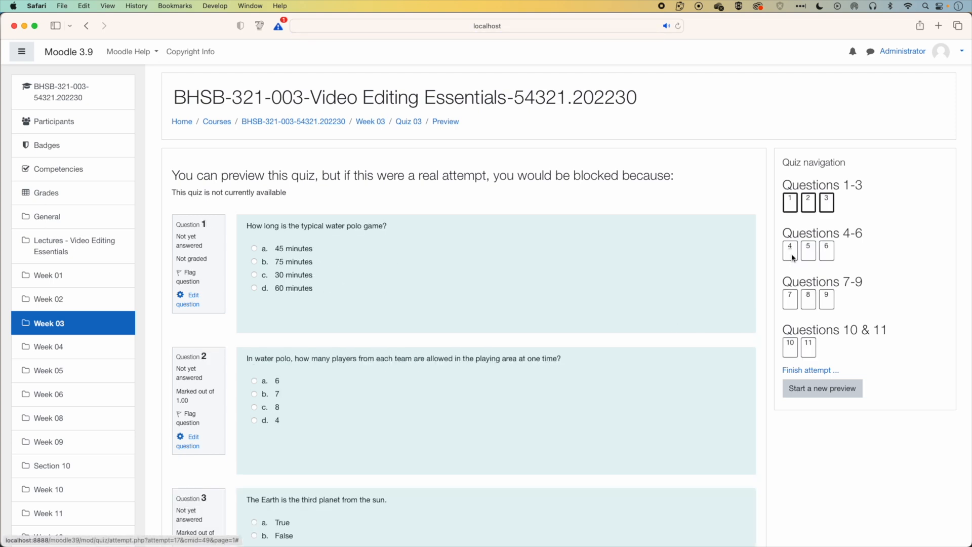
{"action": "scroll", "scroll_direction": "down", "scroll_amount": 3}
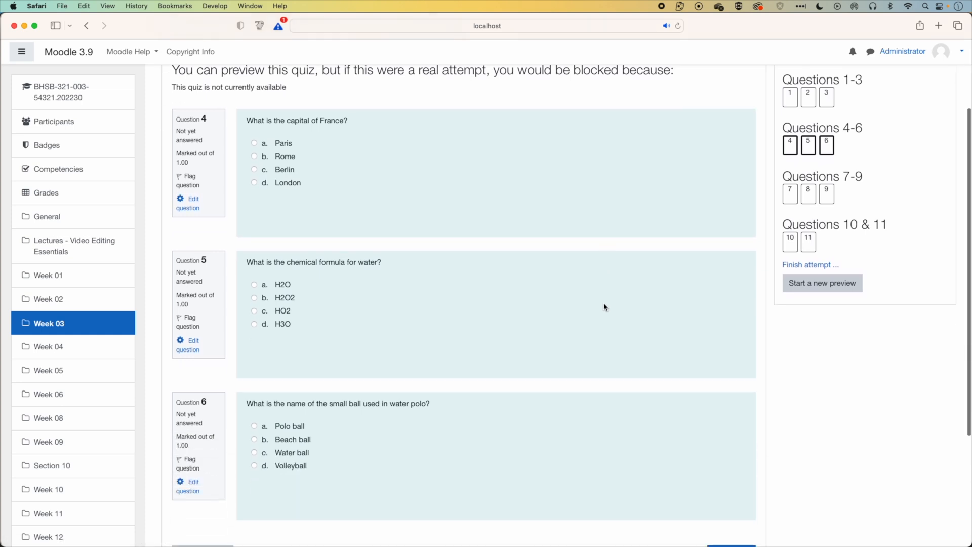